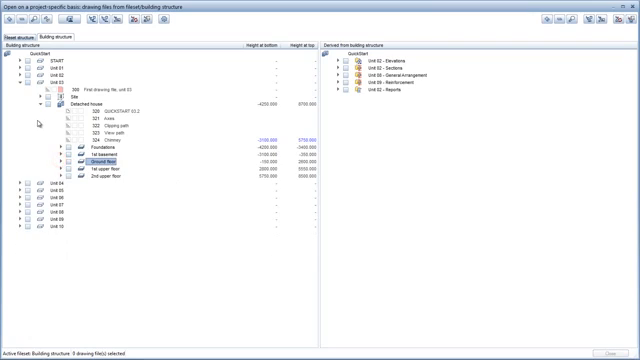
Expand Unit 04 > Detached house > Ground floor and open drawing file 451 GF floor plan.
left_click(41, 101)
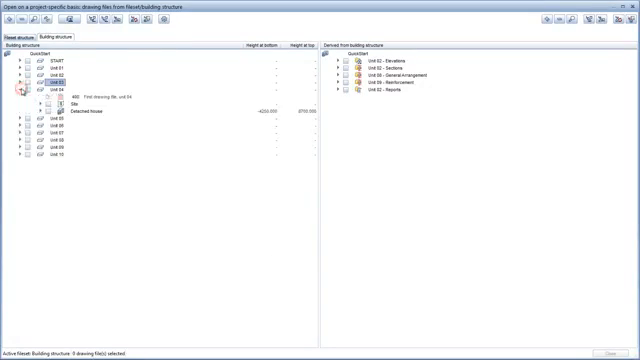
left_click(41, 110)
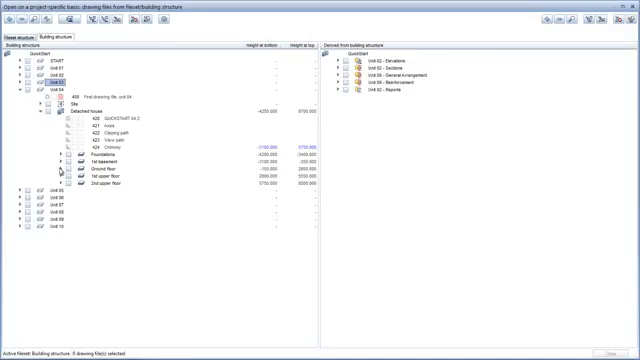
left_click(52, 171)
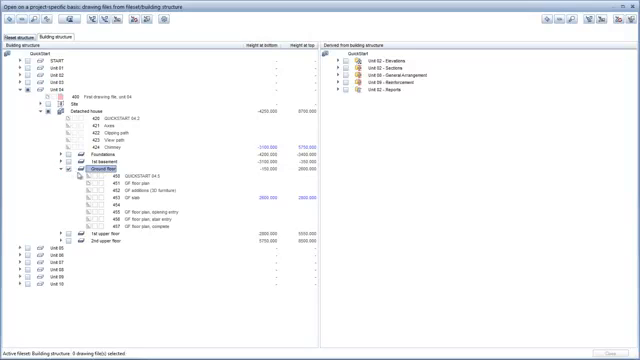
left_click(130, 184)
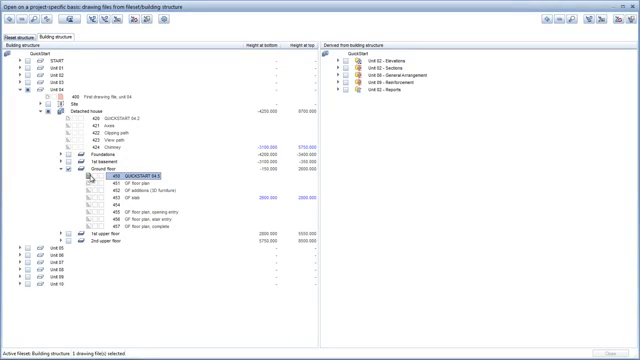
left_click(145, 186)
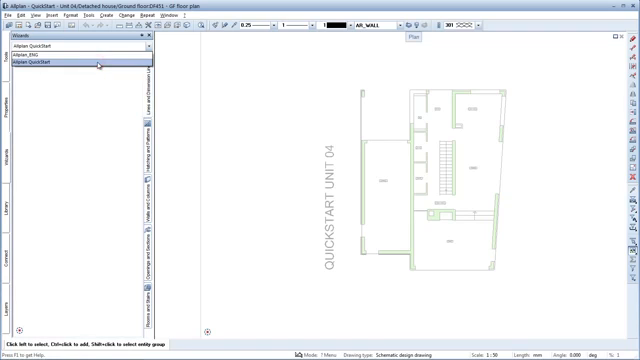
Select Allplan QuickStart as the wizard set in the Wizards palette.
left_click(78, 61)
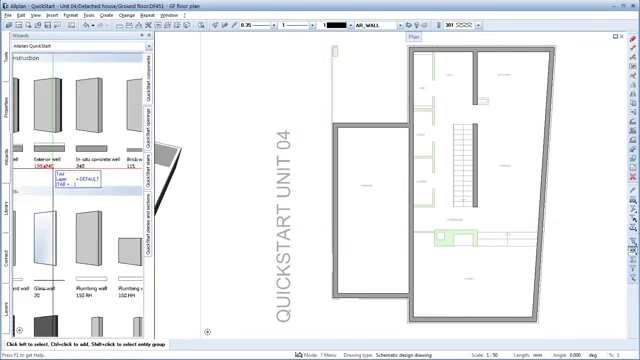
Confirm the entry of the remaining profile wall.
scroll("down", 3)
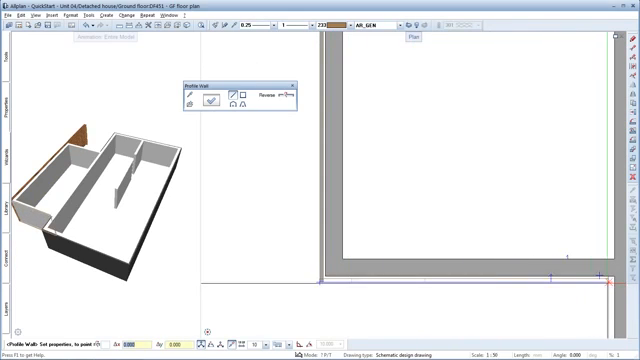
left_click(215, 97)
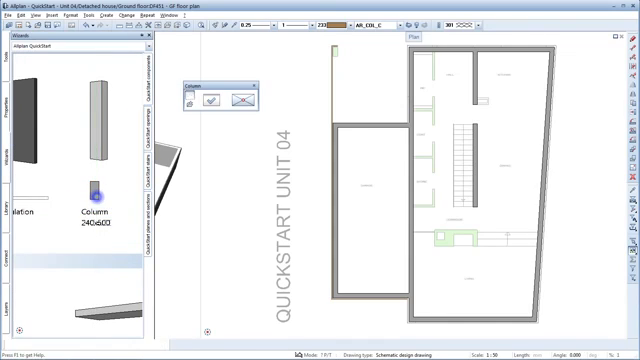
Activate the Column element from the QuickStart wizard.
left_click(97, 197)
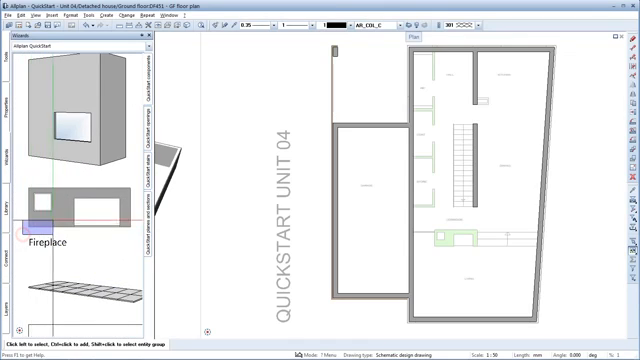
Pick up the QuickStart Fireplace component to place below the stair.
left_click(70, 210)
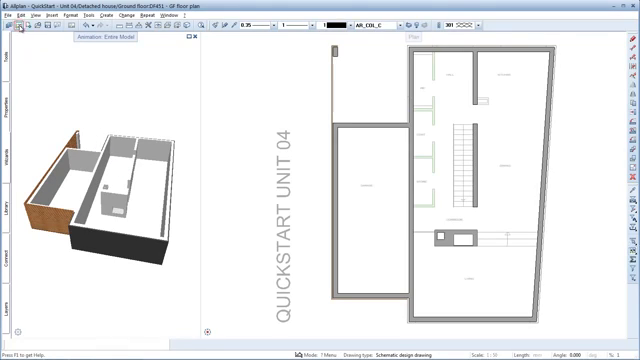
Open the building structure and select a Unit 04 ground-floor drawing file.
left_click(11, 22)
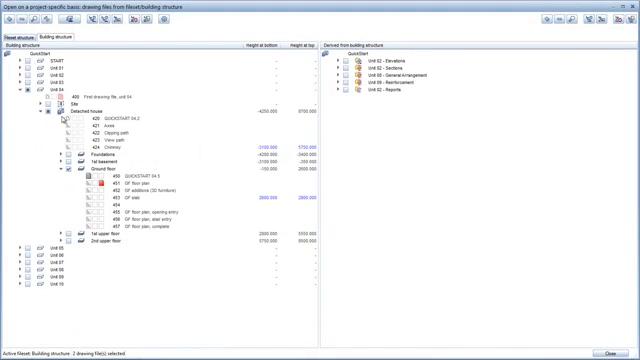
left_click(130, 187)
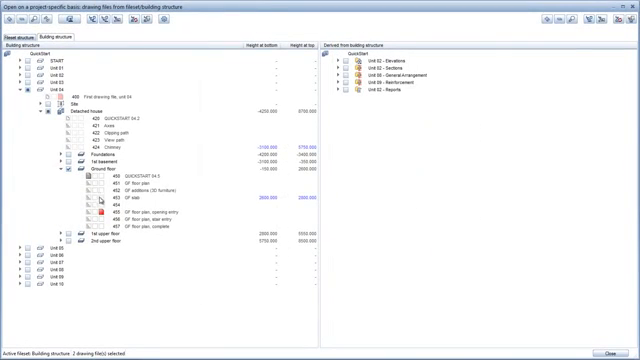
Choose drawing 456 GF floor plan, stair entry as the active file.
left_click(150, 211)
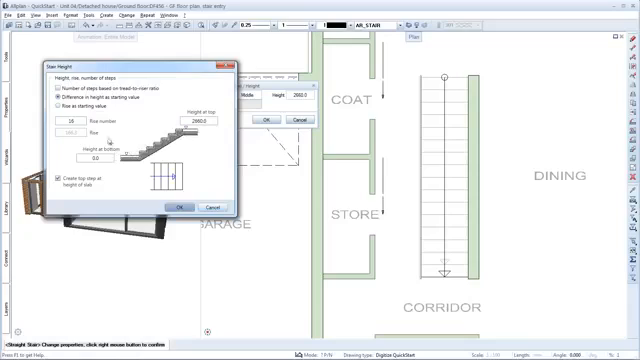
Accept the 16 risers and set the stair outline top height to 2950.
left_click(55, 78)
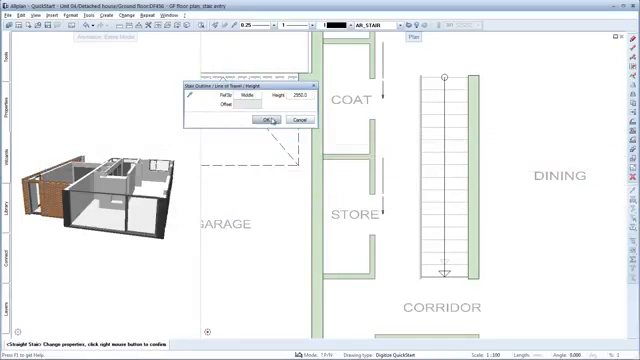
left_click(265, 120)
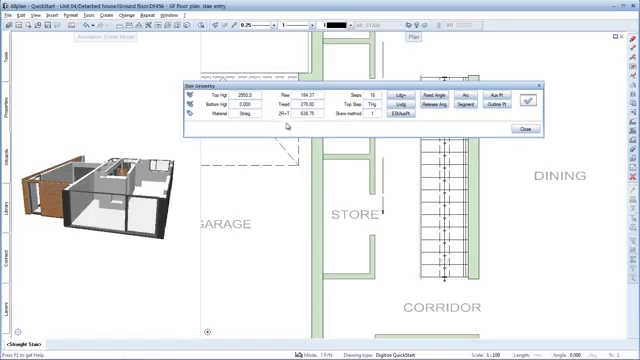
mouse_move(488, 132)
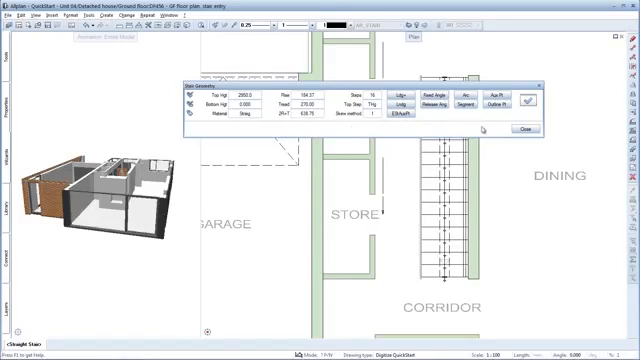